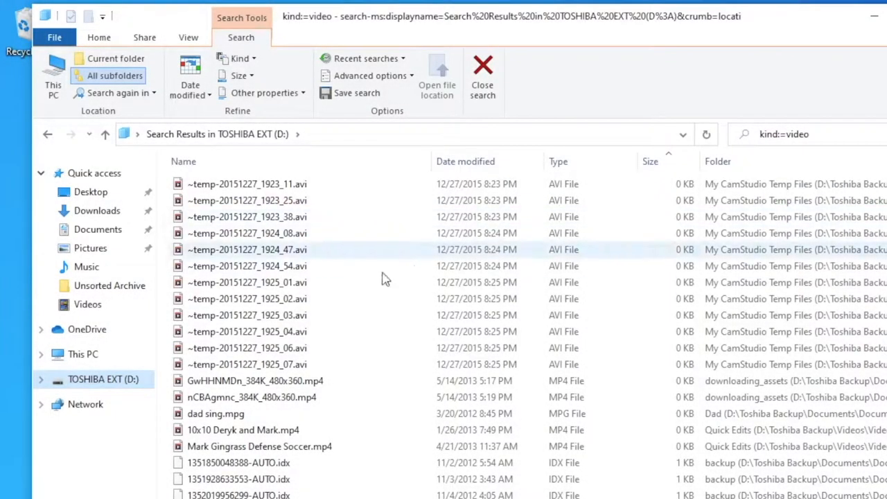
# Sort the 8,010 video search results on TOSHIBA EXT (D:) by size, smallest first.
pyautogui.click(189, 38)
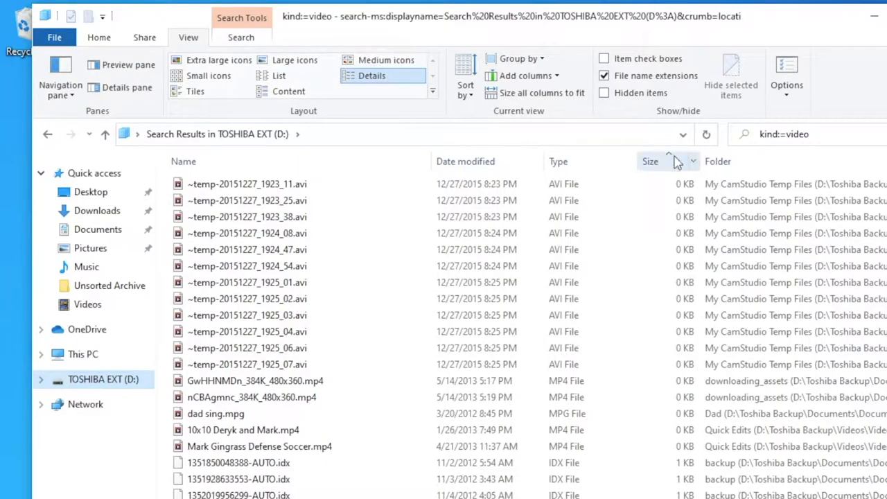
pyautogui.click(649, 160)
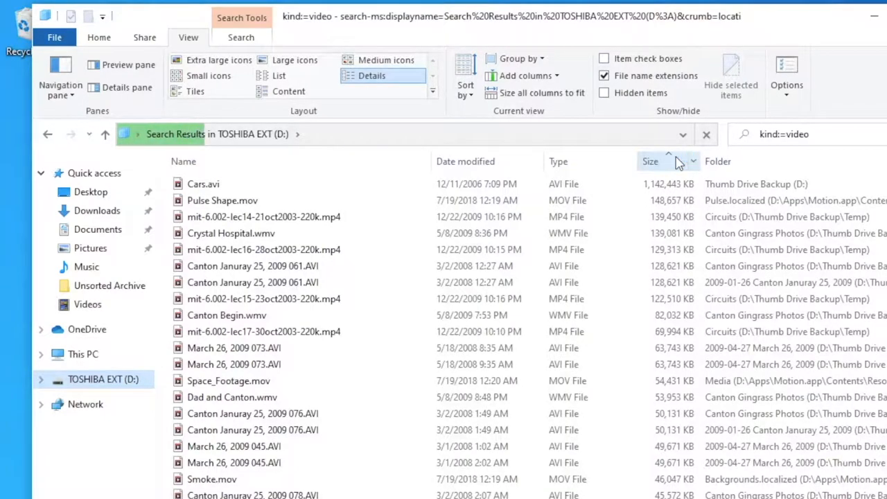
pyautogui.click(650, 160)
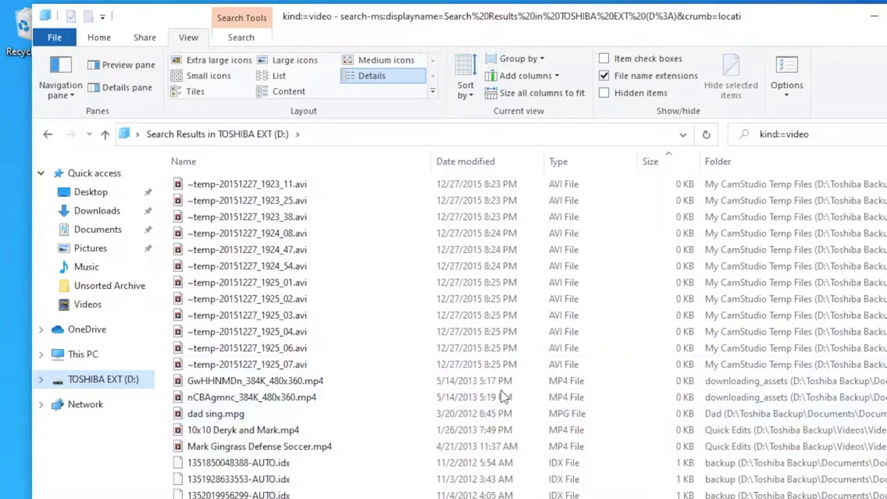
pyautogui.scroll(-3)
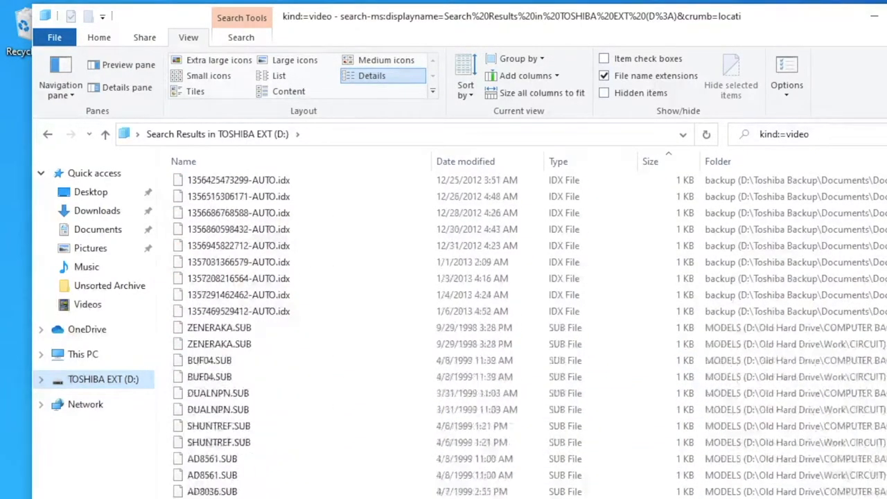
pyautogui.scroll(-3)
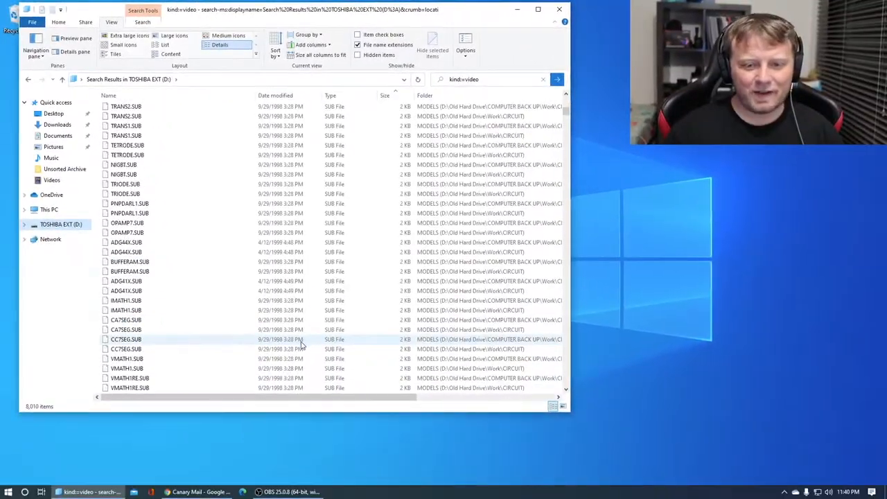
# Select the 372 smallest subtitle and non-video files and remove them from the results.
pyautogui.click(384, 95)
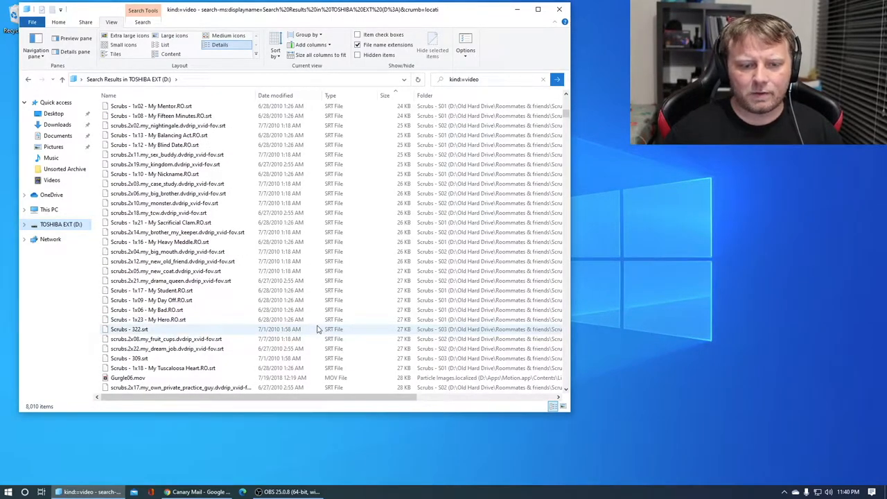
pyautogui.press('ctrl+a')
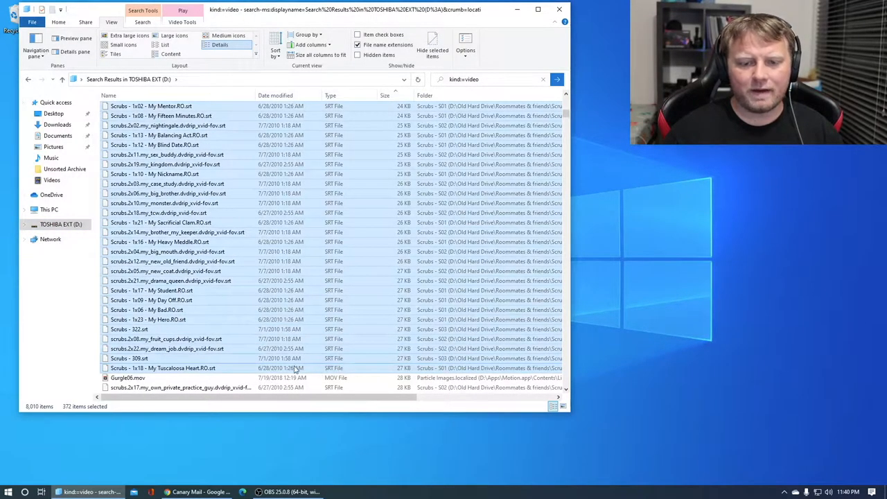
pyautogui.scroll(-3)
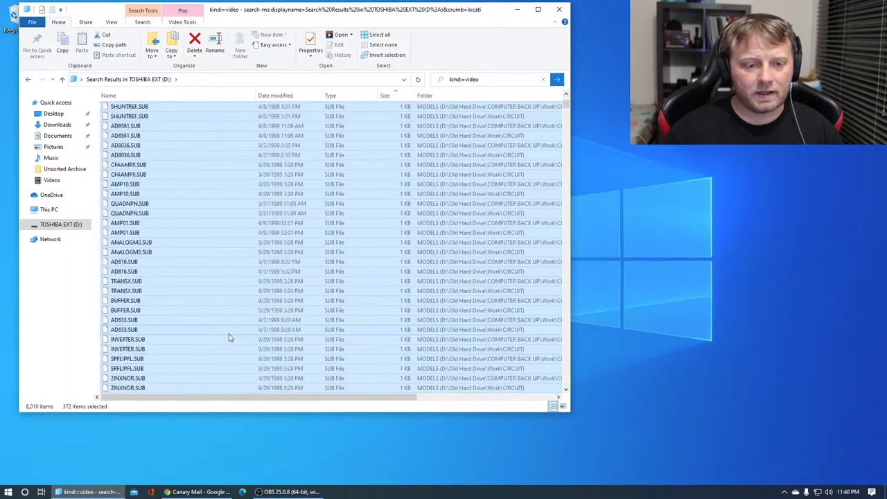
pyautogui.rightClick(258, 281)
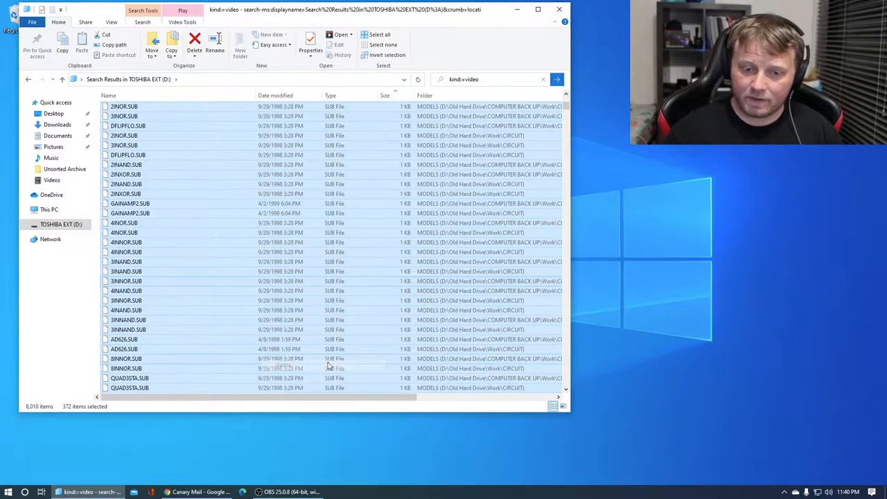
pyautogui.click(195, 39)
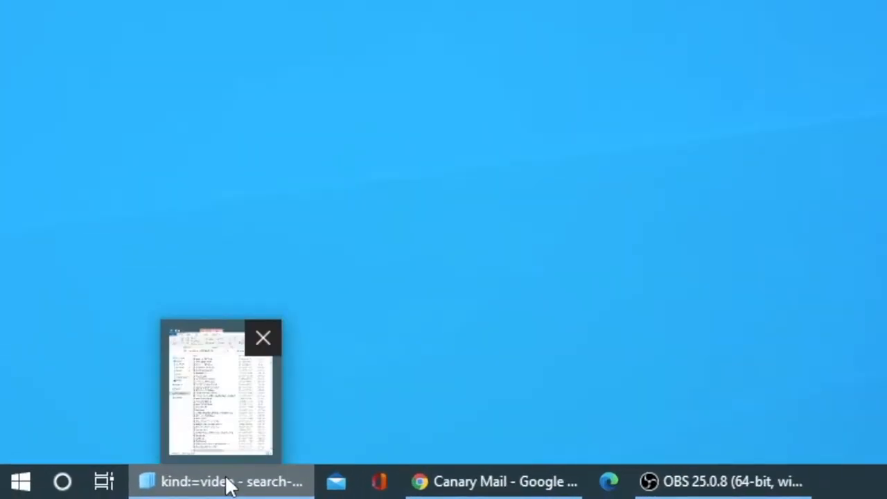
# Show the Video Unsorted Archive folder in a second File Explorer window.
pyautogui.rightClick(220, 481)
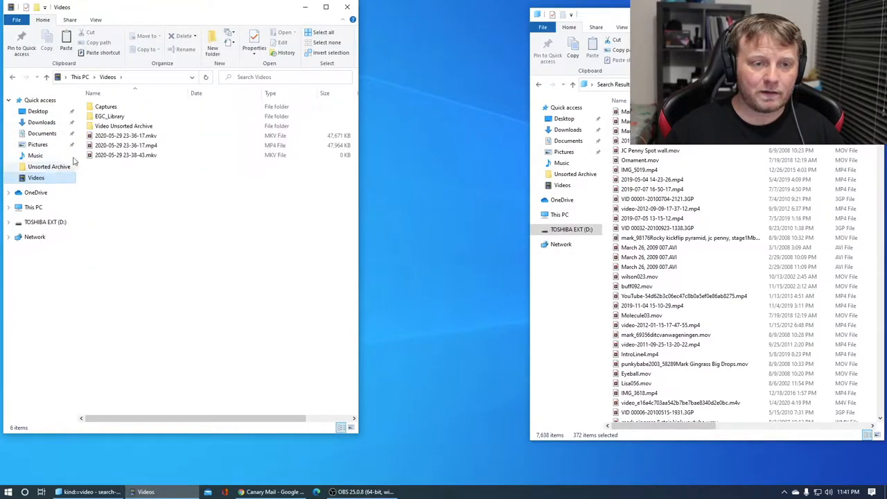
pyautogui.moveTo(124, 125)
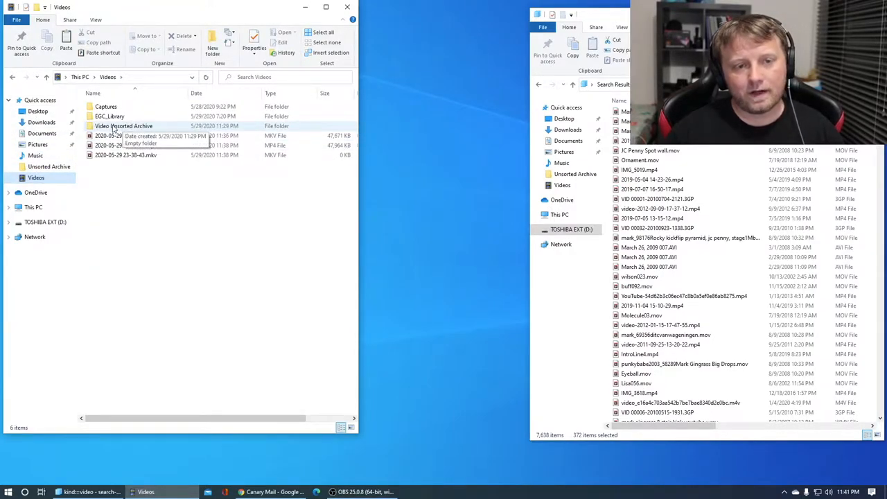
pyautogui.doubleClick(123, 125)
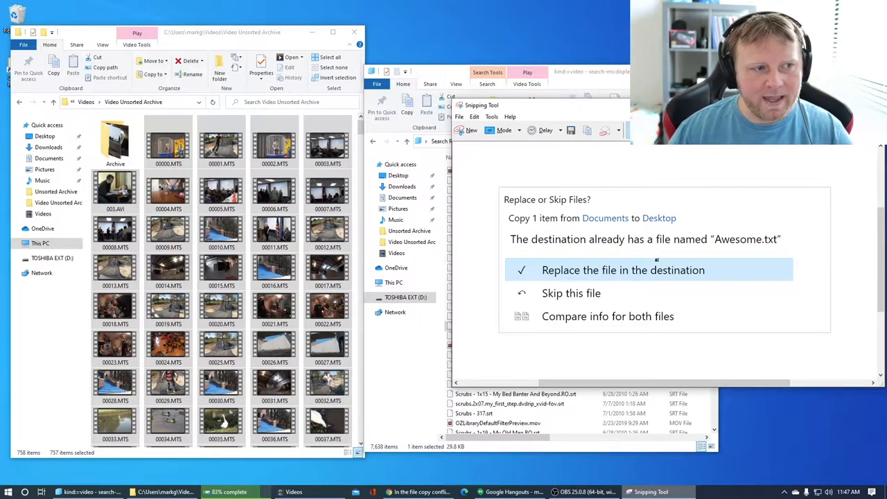
pyautogui.moveTo(572, 277)
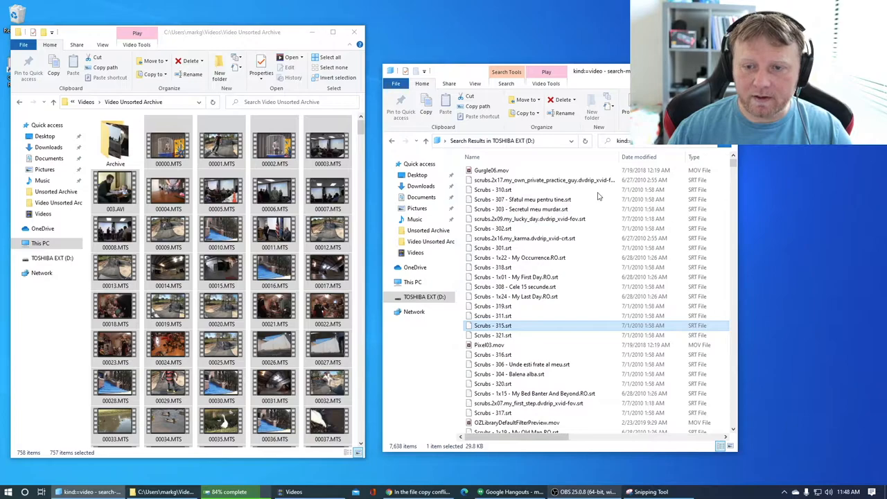
pyautogui.moveTo(603, 333)
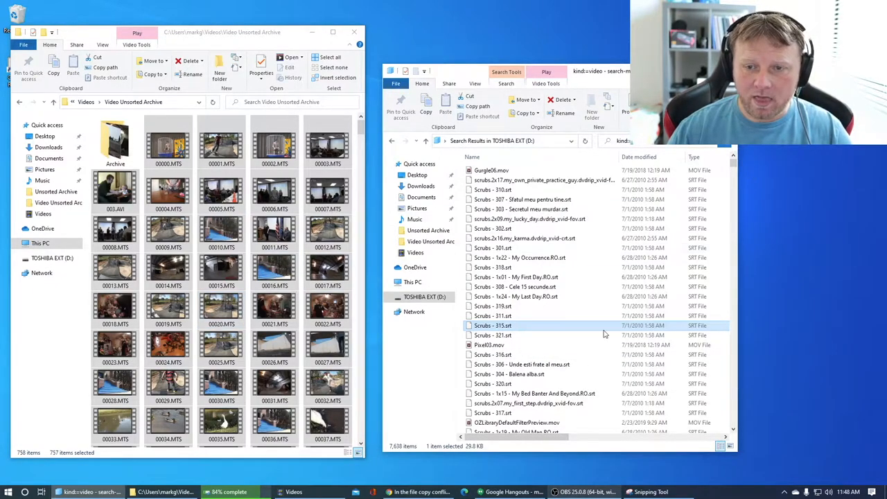
pyautogui.moveTo(515, 277)
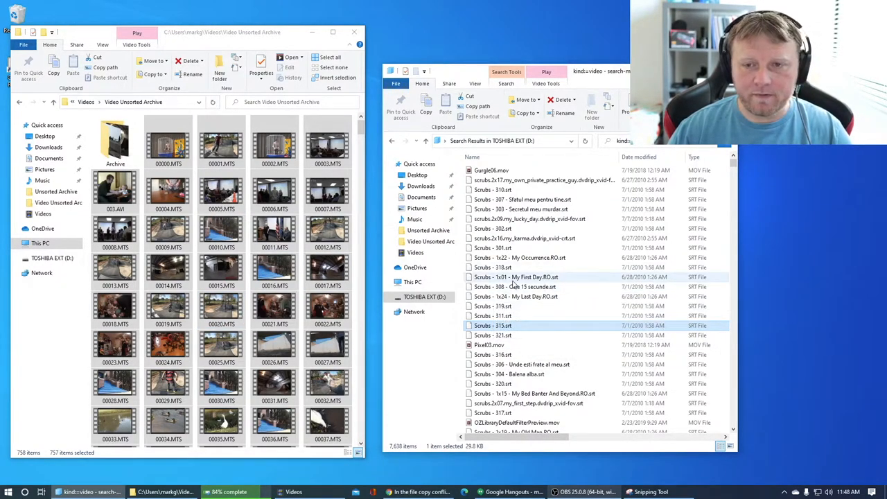
pyautogui.moveTo(579, 268)
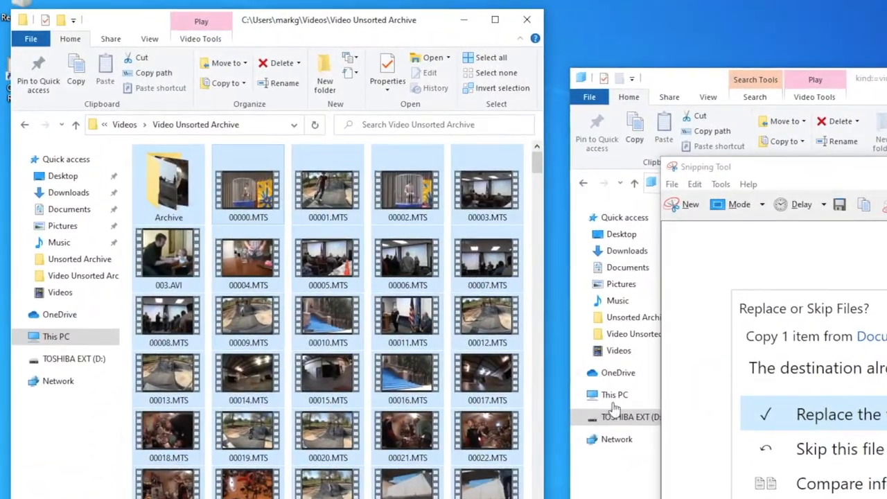
# Create a new subfolder named 'Archive 2' inside Video Unsorted Archive.
pyautogui.click(248, 184)
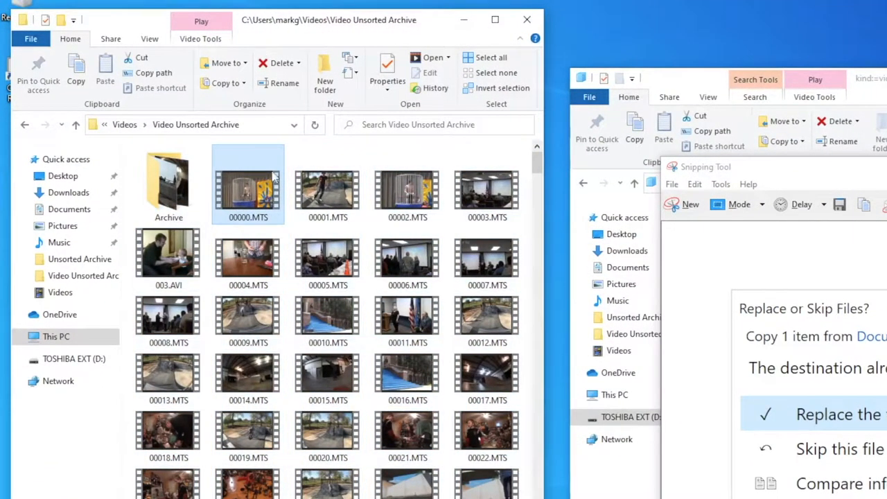
pyautogui.click(324, 72)
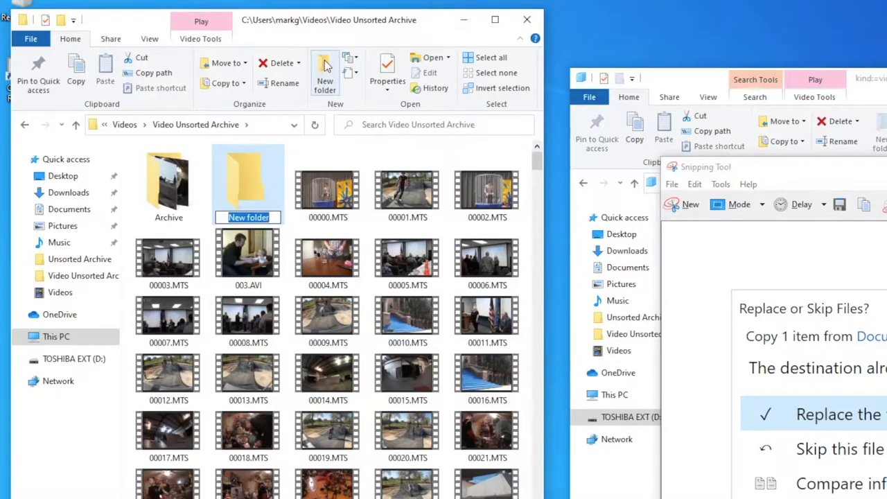
pyautogui.write('Archive 2')
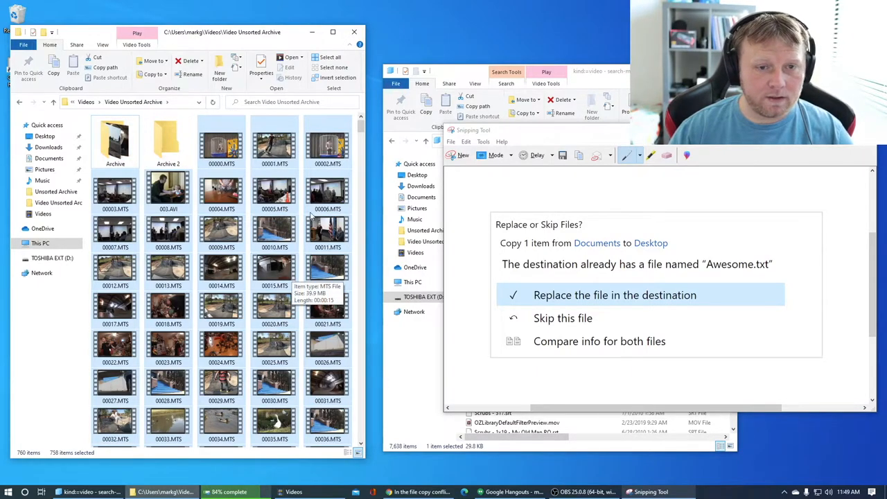
pyautogui.moveTo(168, 142)
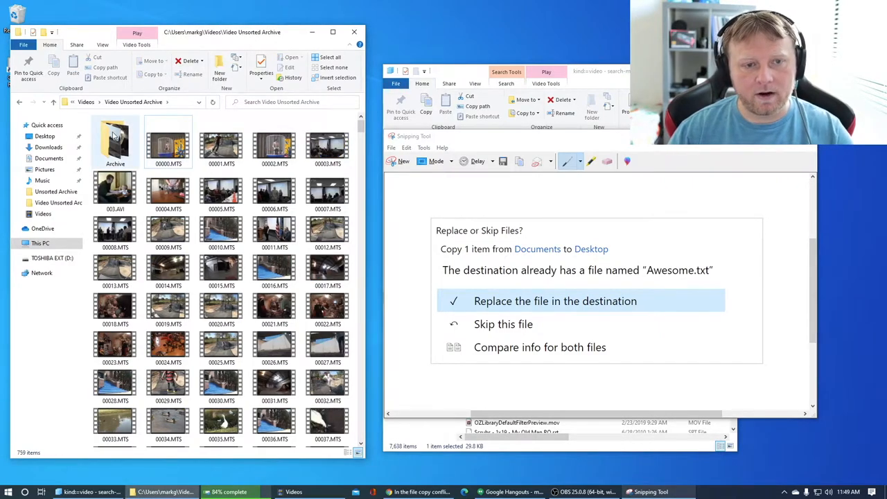
pyautogui.doubleClick(115, 142)
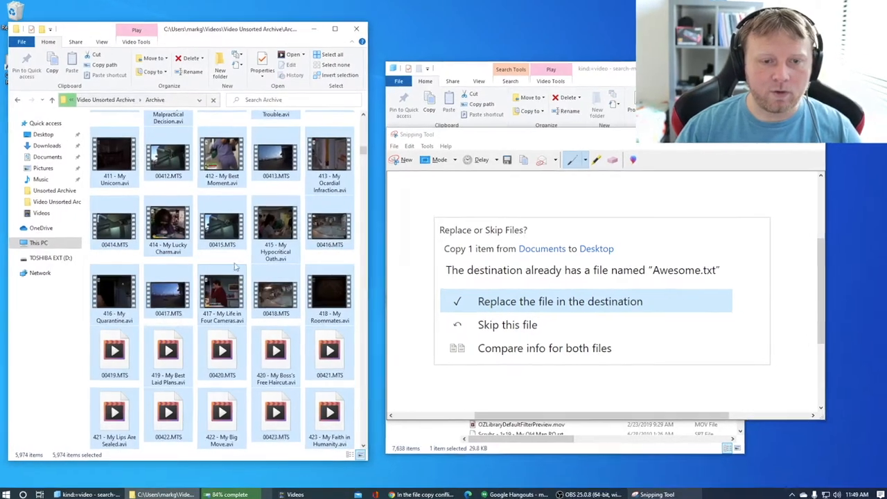
pyautogui.rightClick(222, 222)
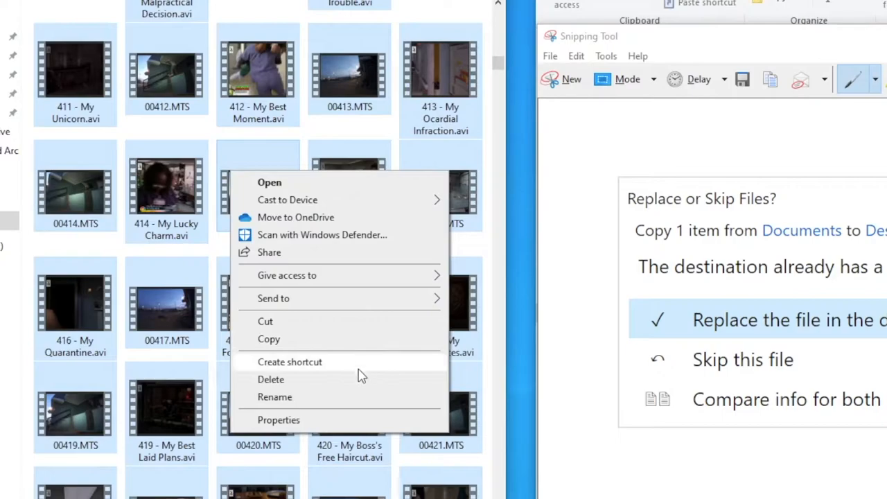
pyautogui.moveTo(360, 397)
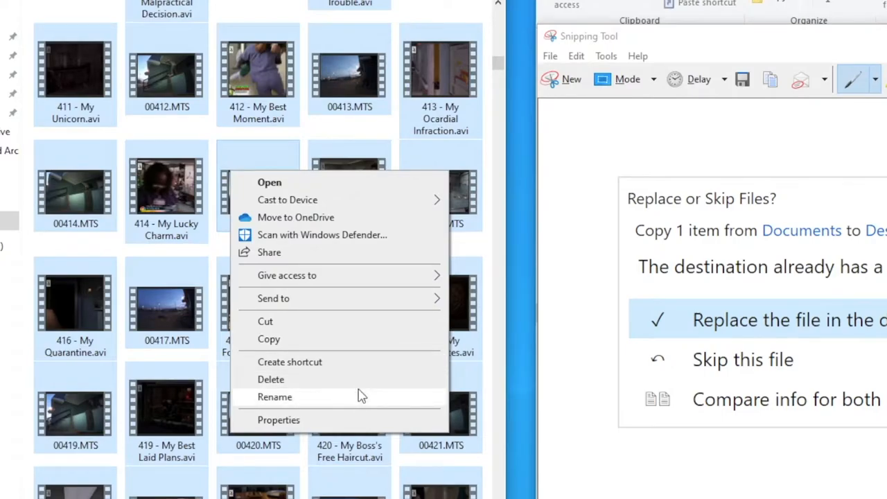
pyautogui.click(274, 396)
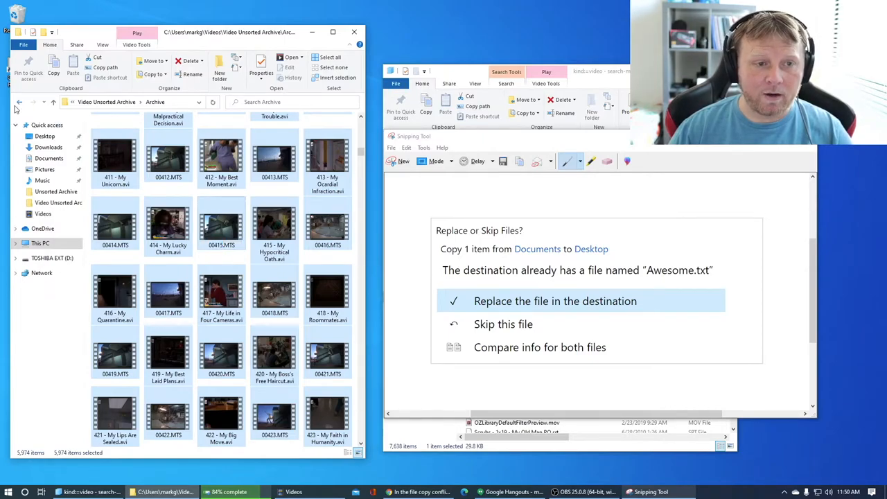
pyautogui.click(20, 102)
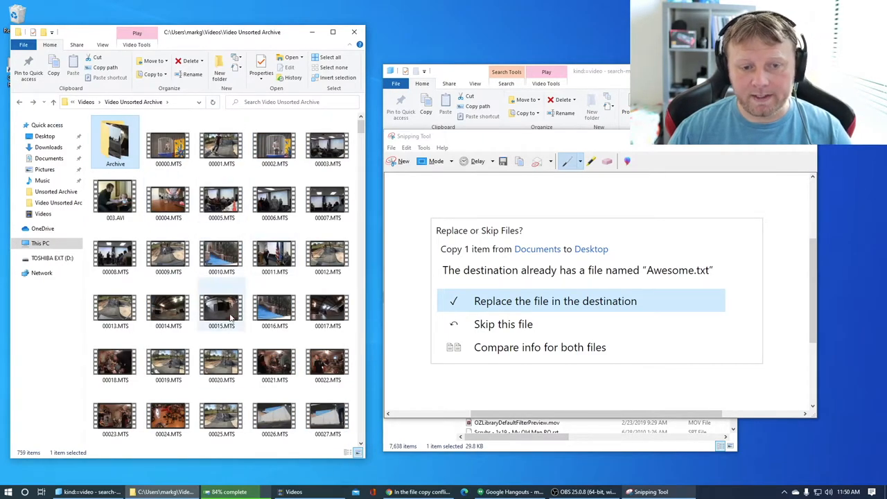